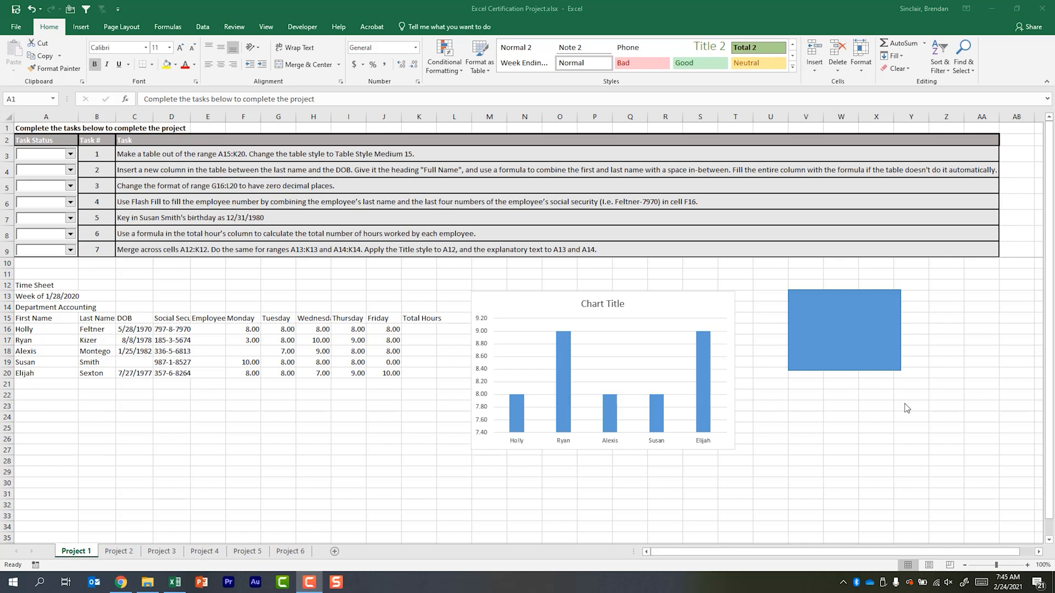
pyautogui.moveTo(662, 318)
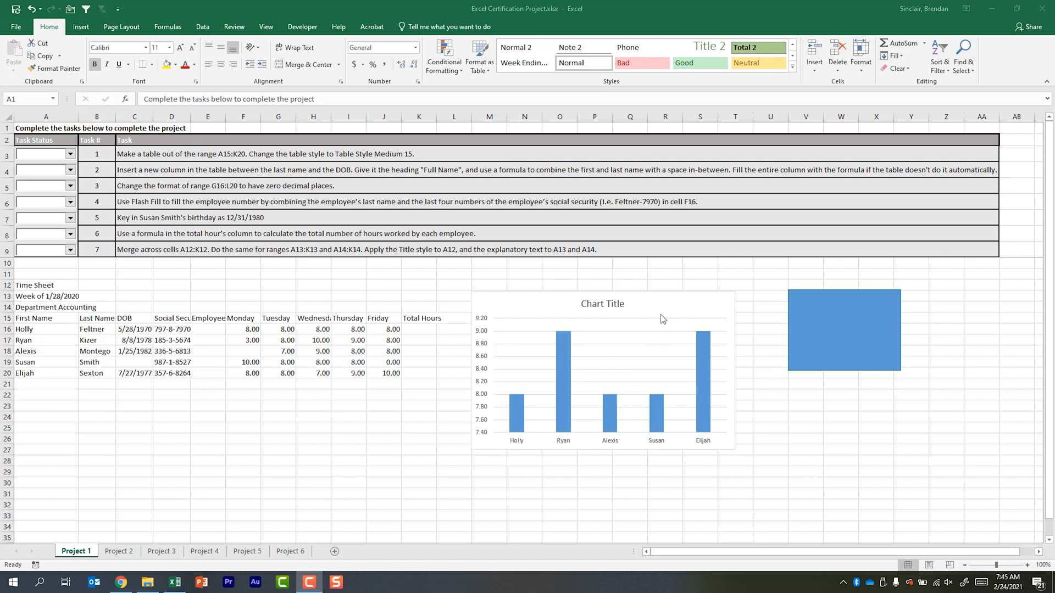
pyautogui.moveTo(617, 312)
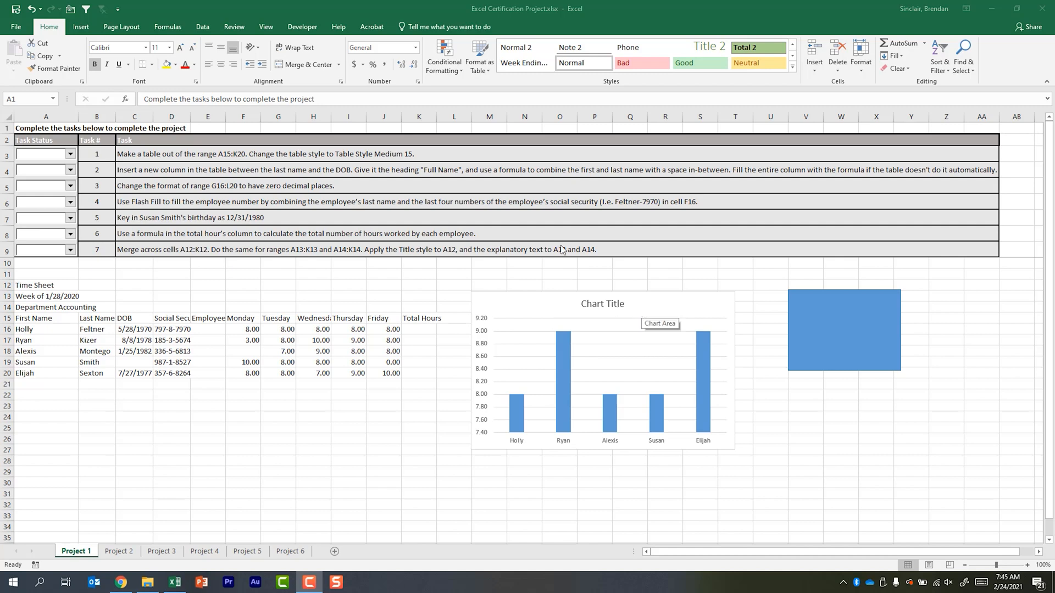
pyautogui.moveTo(586, 311)
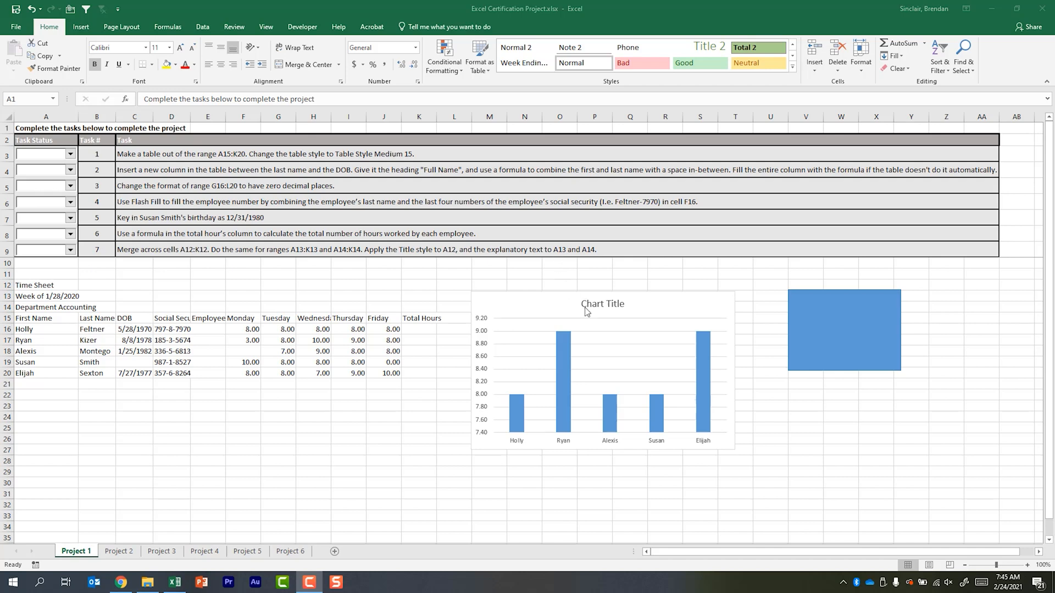
pyautogui.moveTo(600, 311)
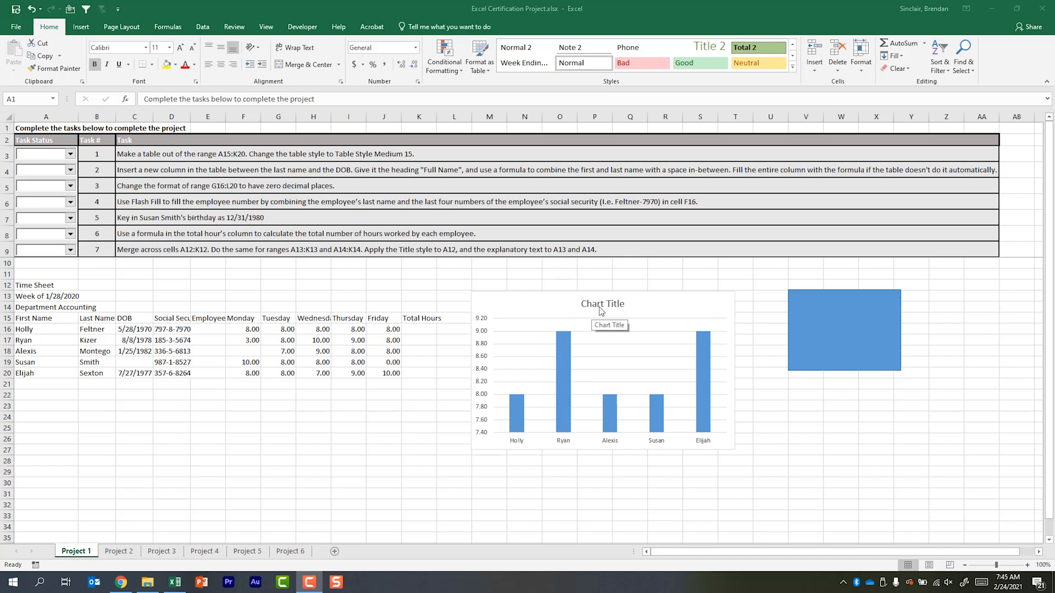
# - Paste the copied text into the chart title
pyautogui.click(601, 303)
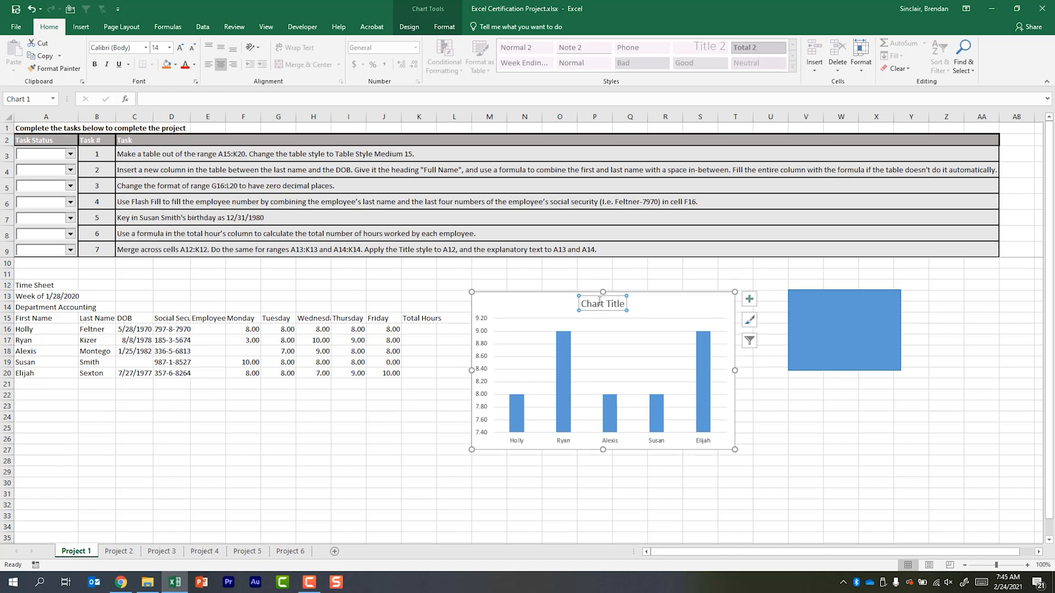
pyautogui.press('ctrl+v')
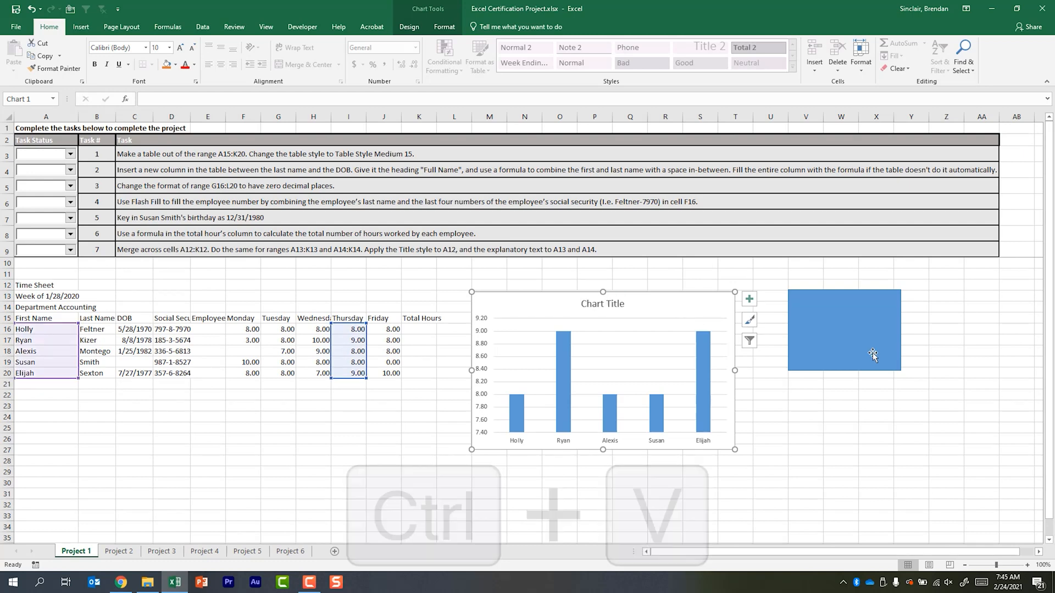
pyautogui.press('ctrl+v')
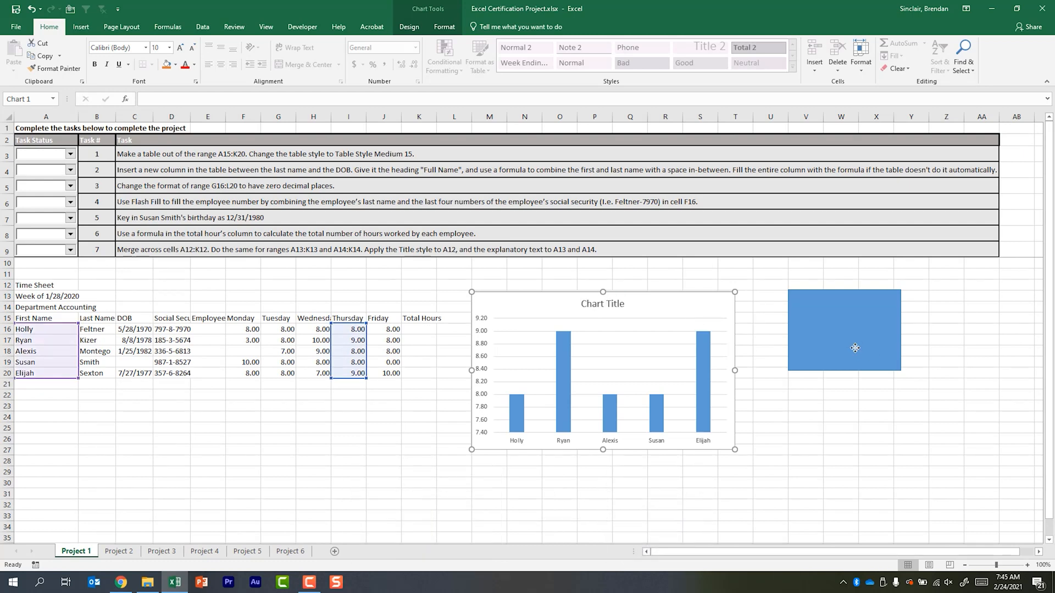
# - Open the hyperlink settings for the blue rectangle shape
pyautogui.click(855, 330)
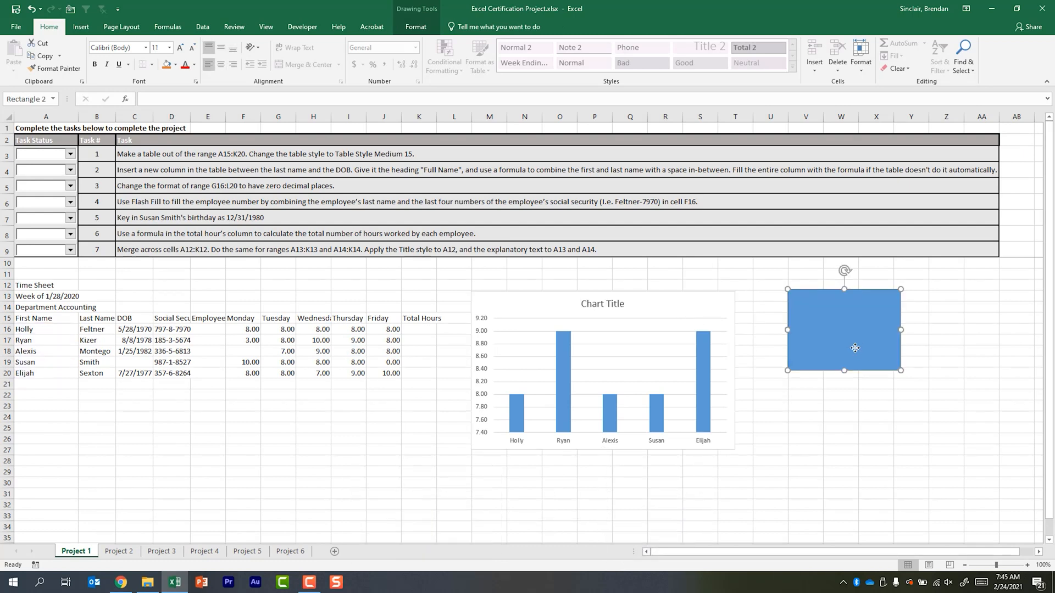
pyautogui.moveTo(854, 320)
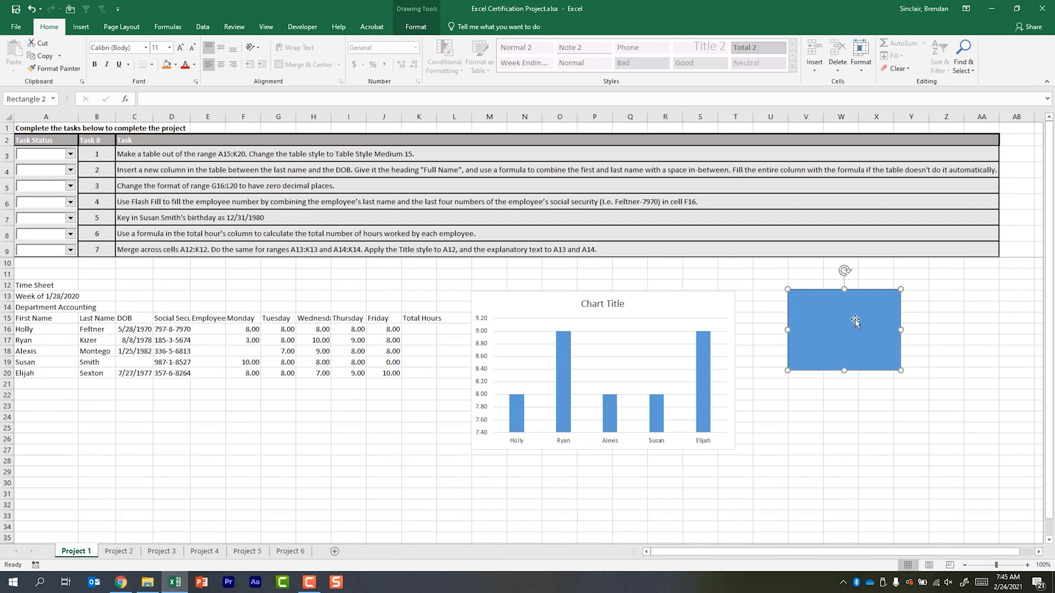
pyautogui.rightClick(854, 319)
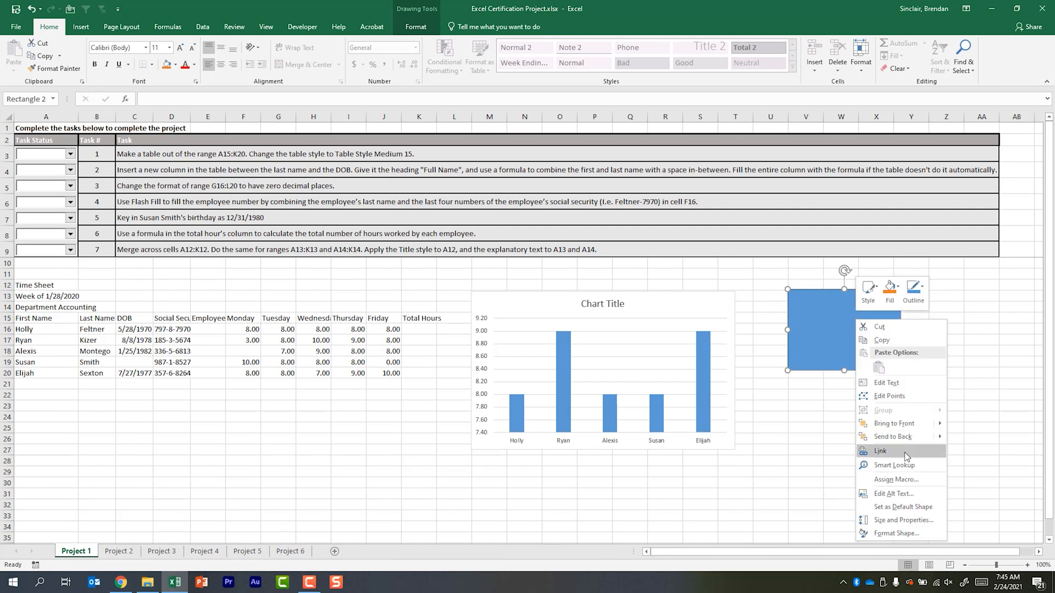
pyautogui.click(880, 450)
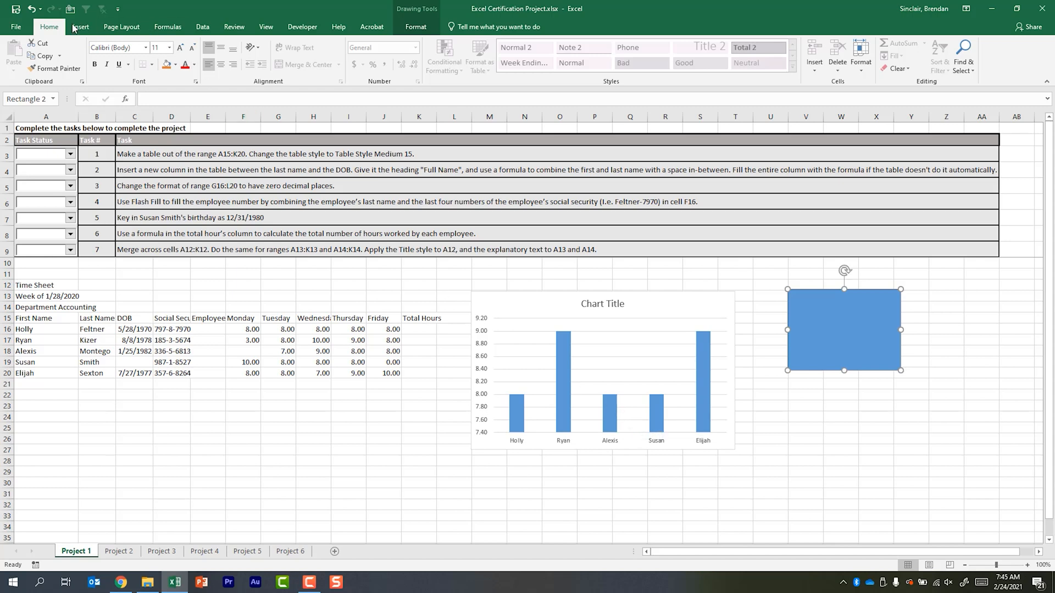
# - Paste the copied text into the workbook Title property on the Info page
pyautogui.click(15, 27)
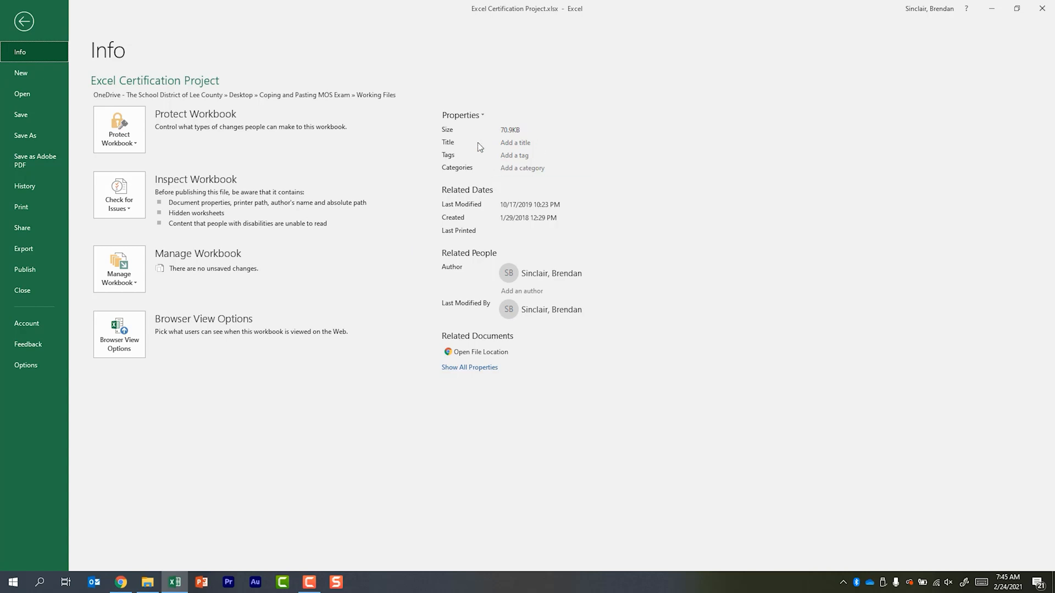
pyautogui.click(543, 143)
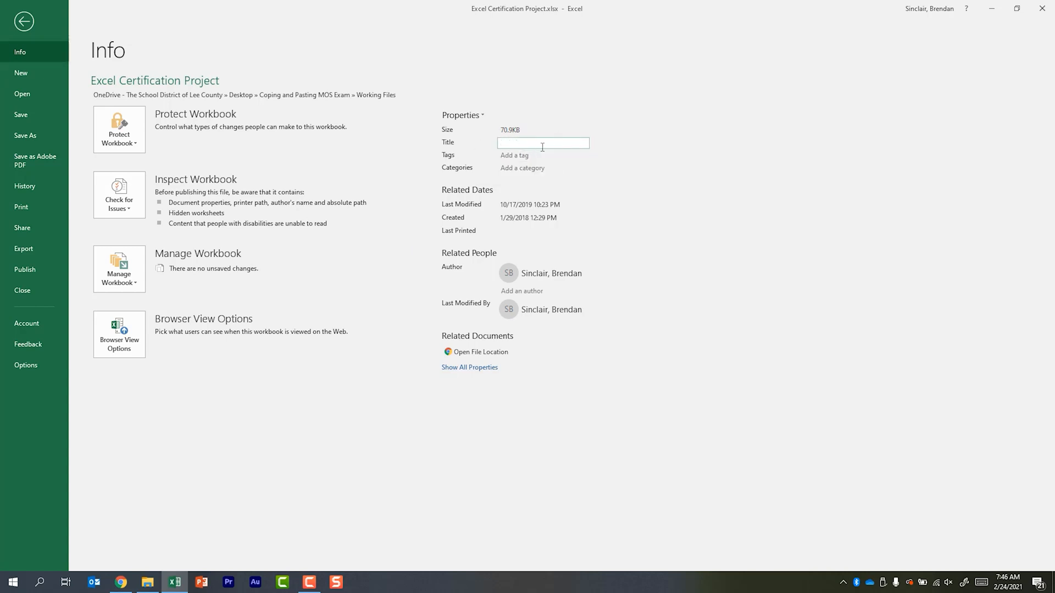
pyautogui.press('ctrl+v')
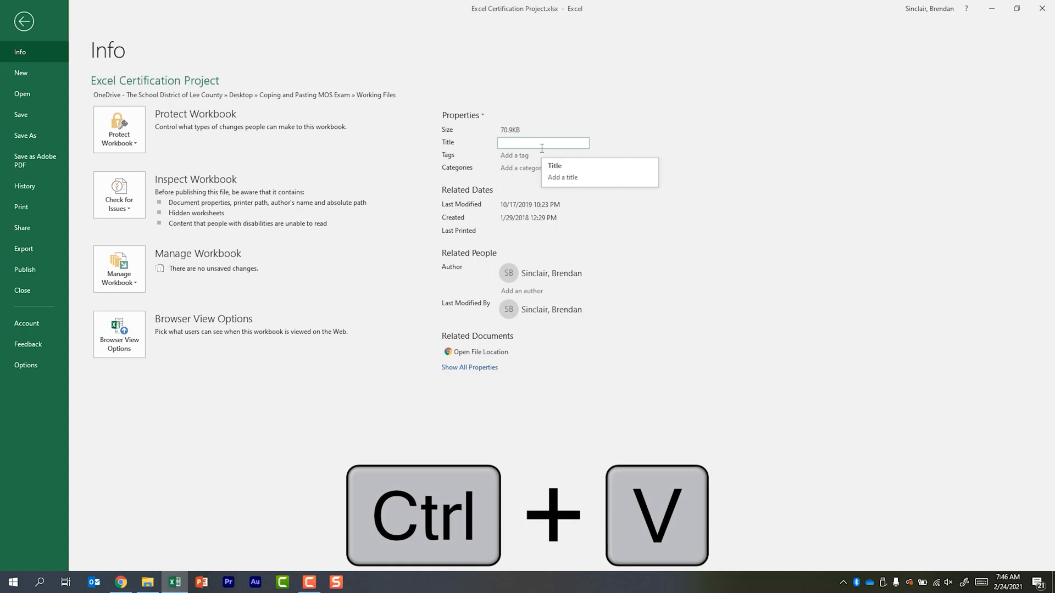